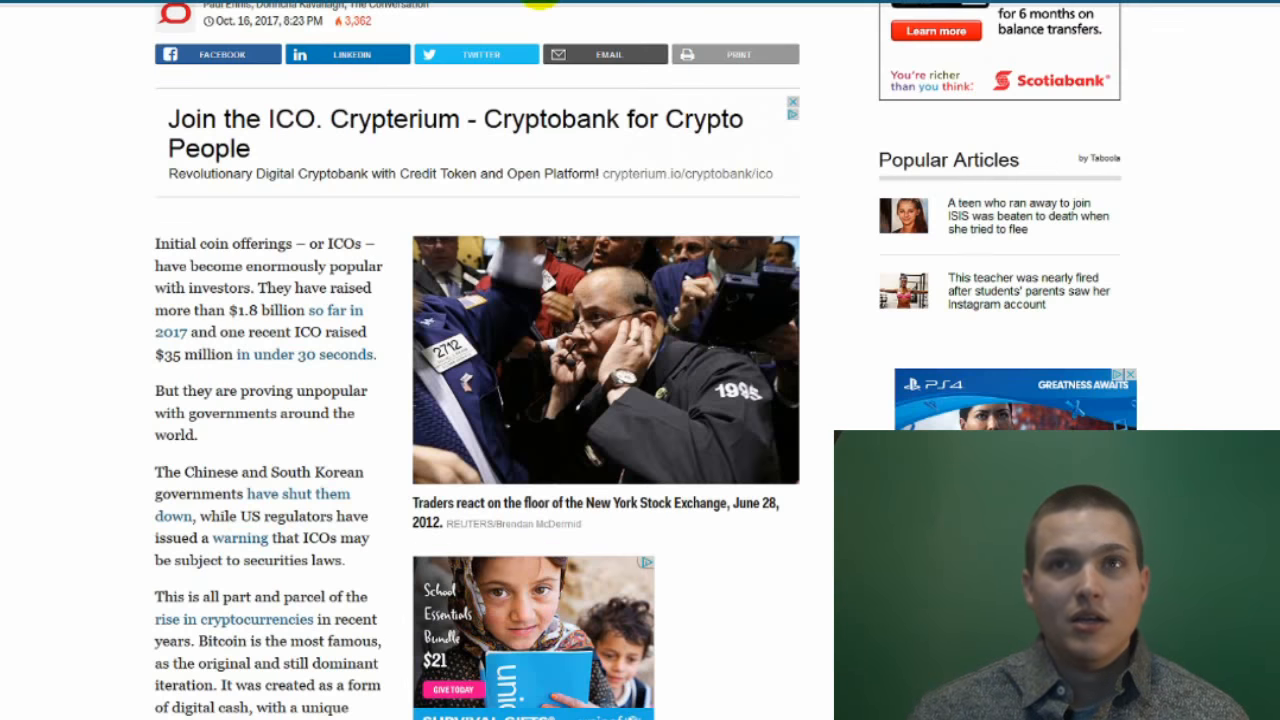
mouse_move(150, 235)
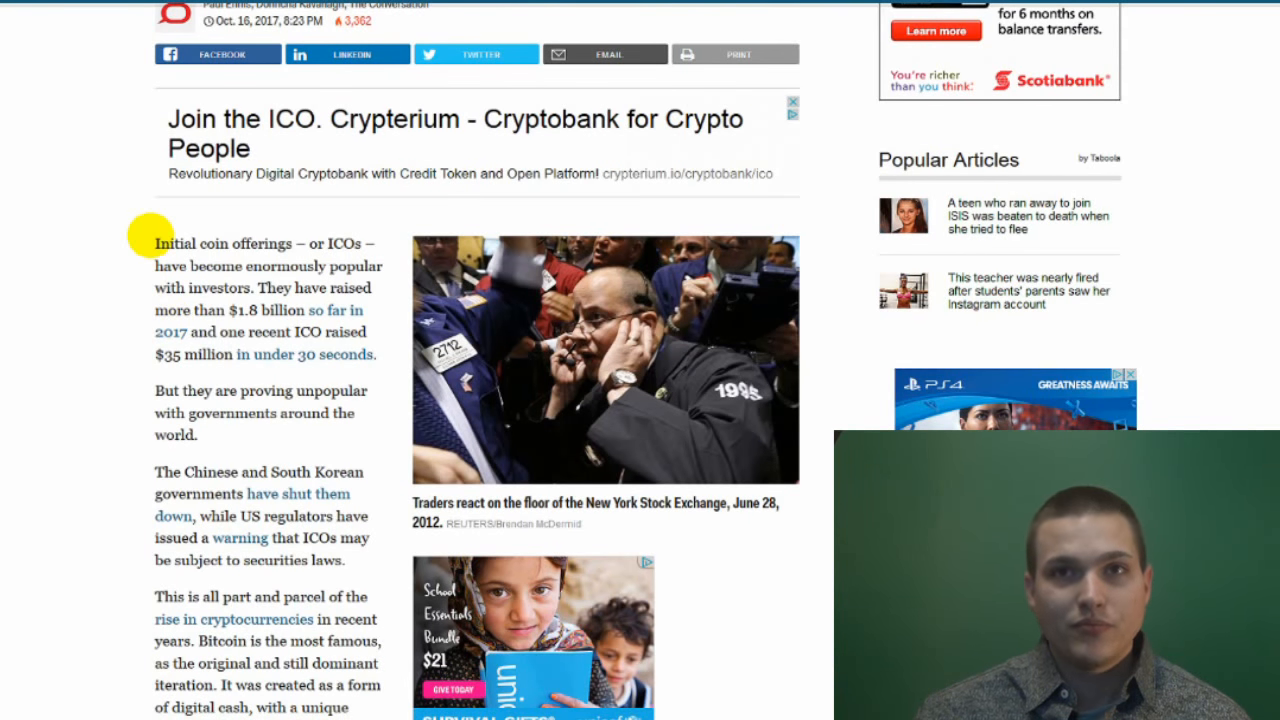
mouse_move(370, 255)
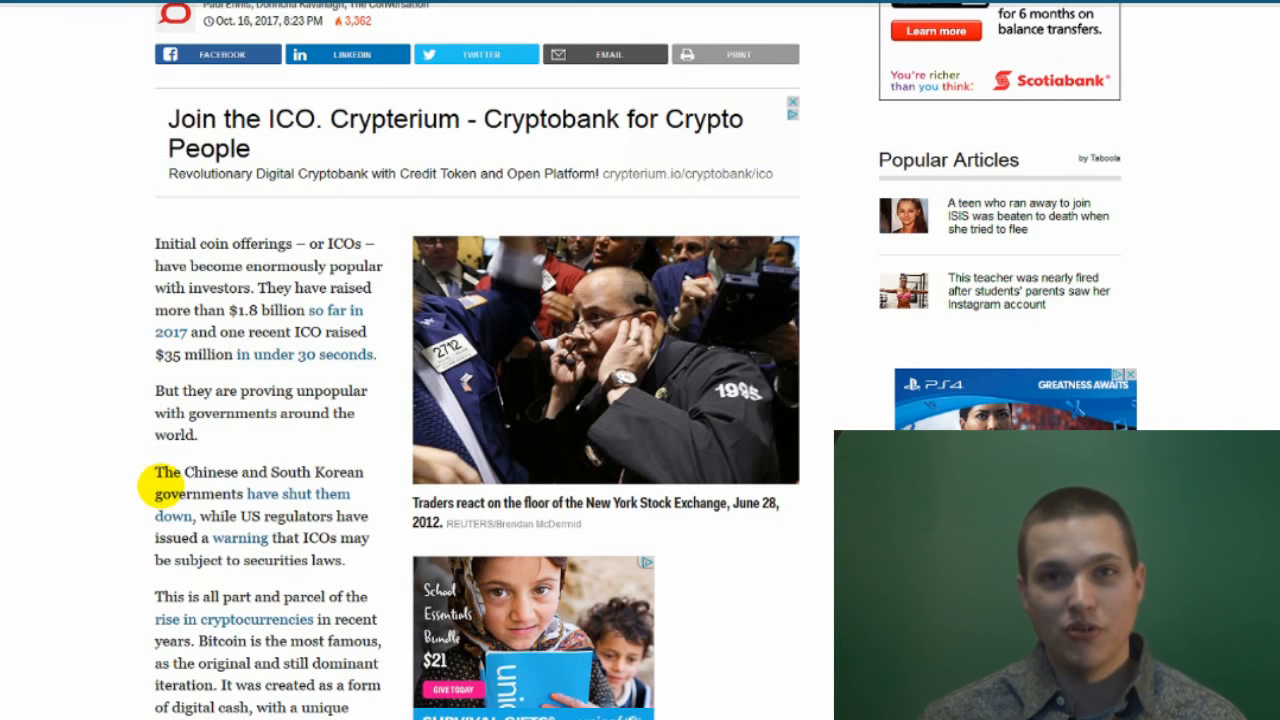
Scroll through the Bitcoin decentralization paragraphs to the 'Avoiding the middle men' heading.
scroll(down, 3)
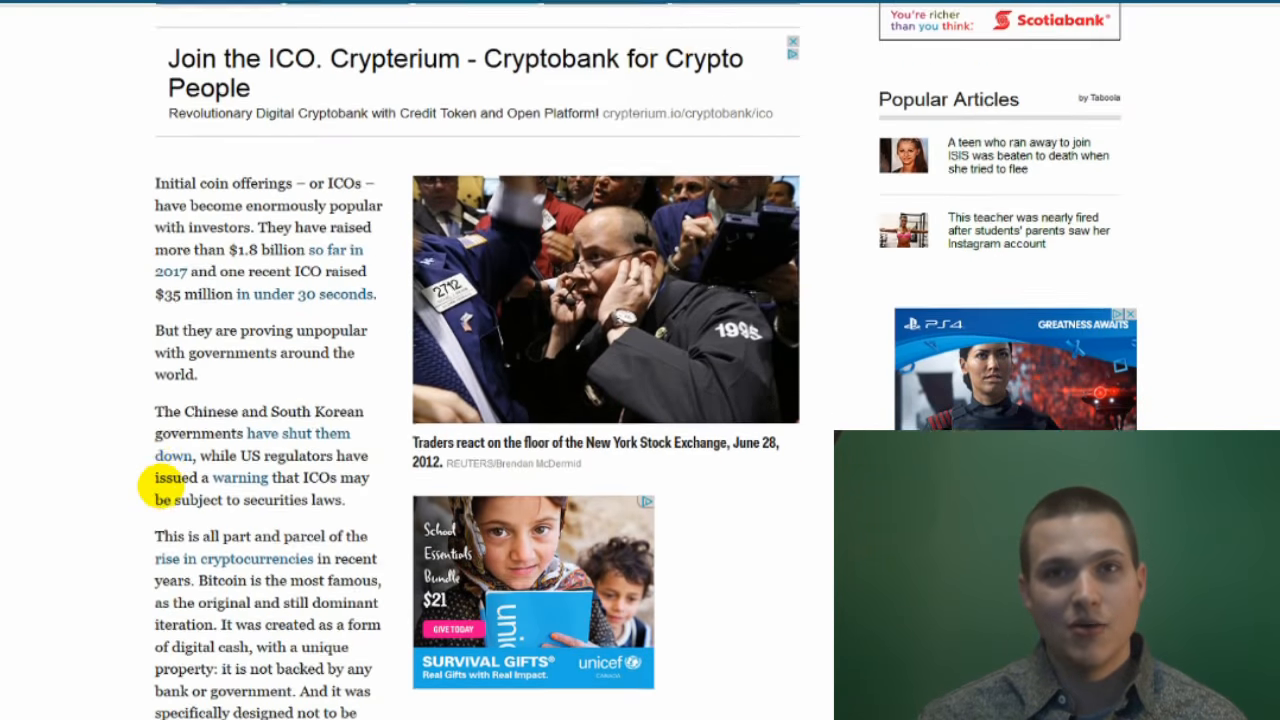
scroll(down, 3)
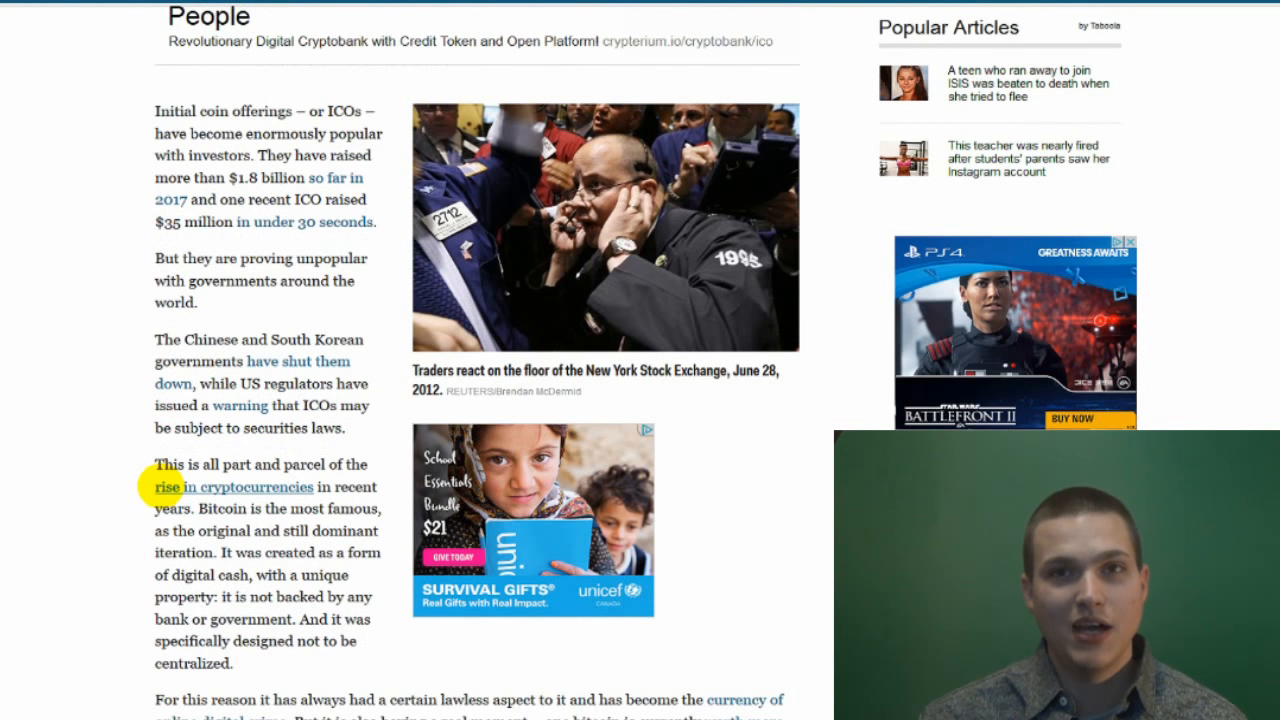
scroll(down, 3)
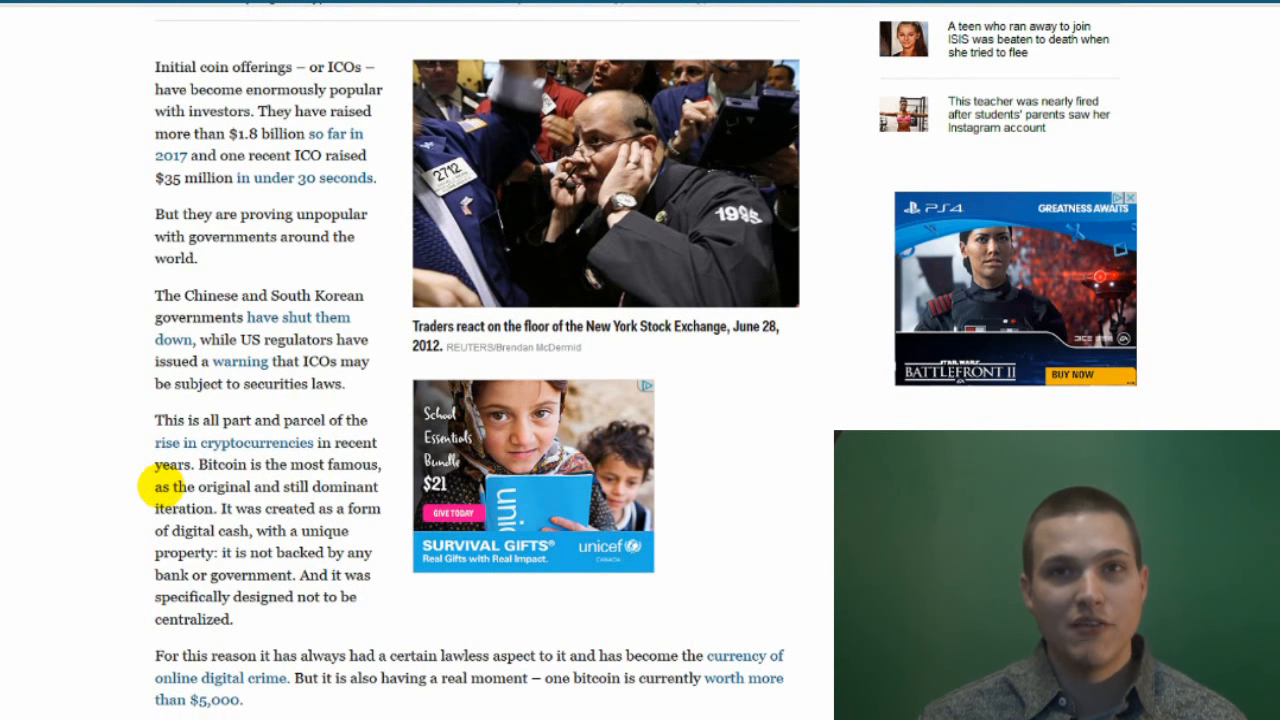
scroll(down, 3)
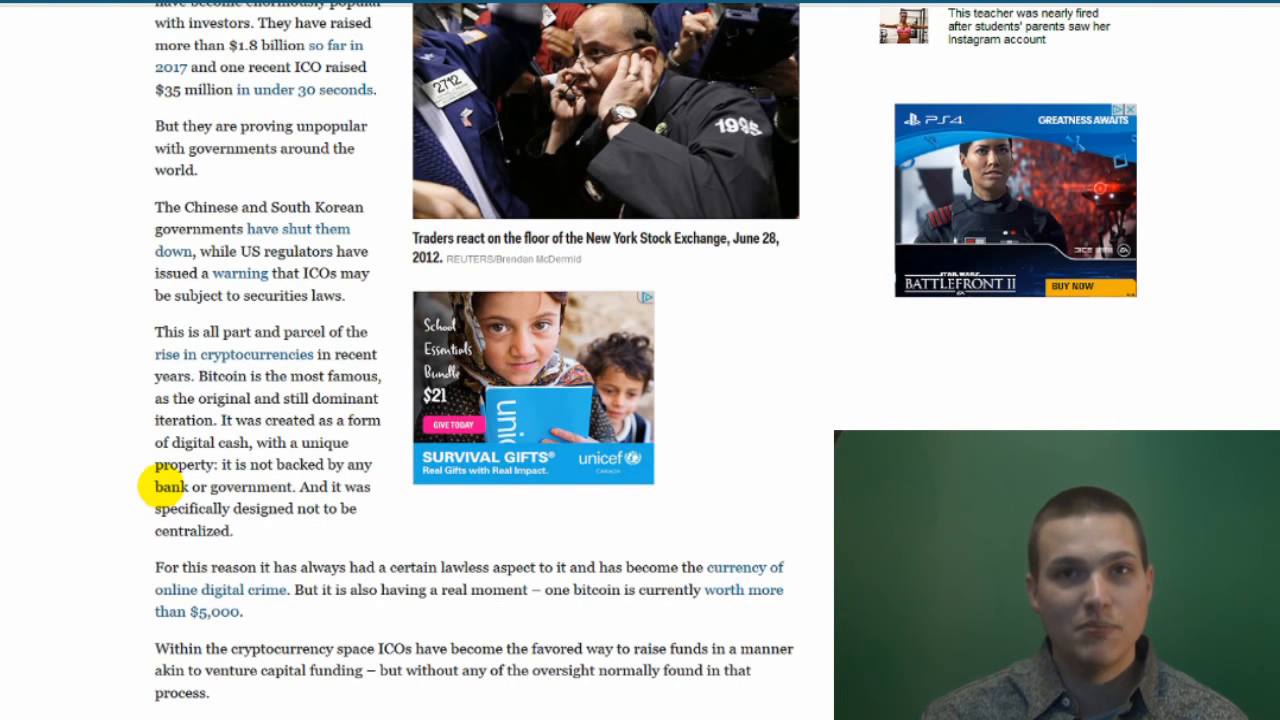
scroll(down, 3)
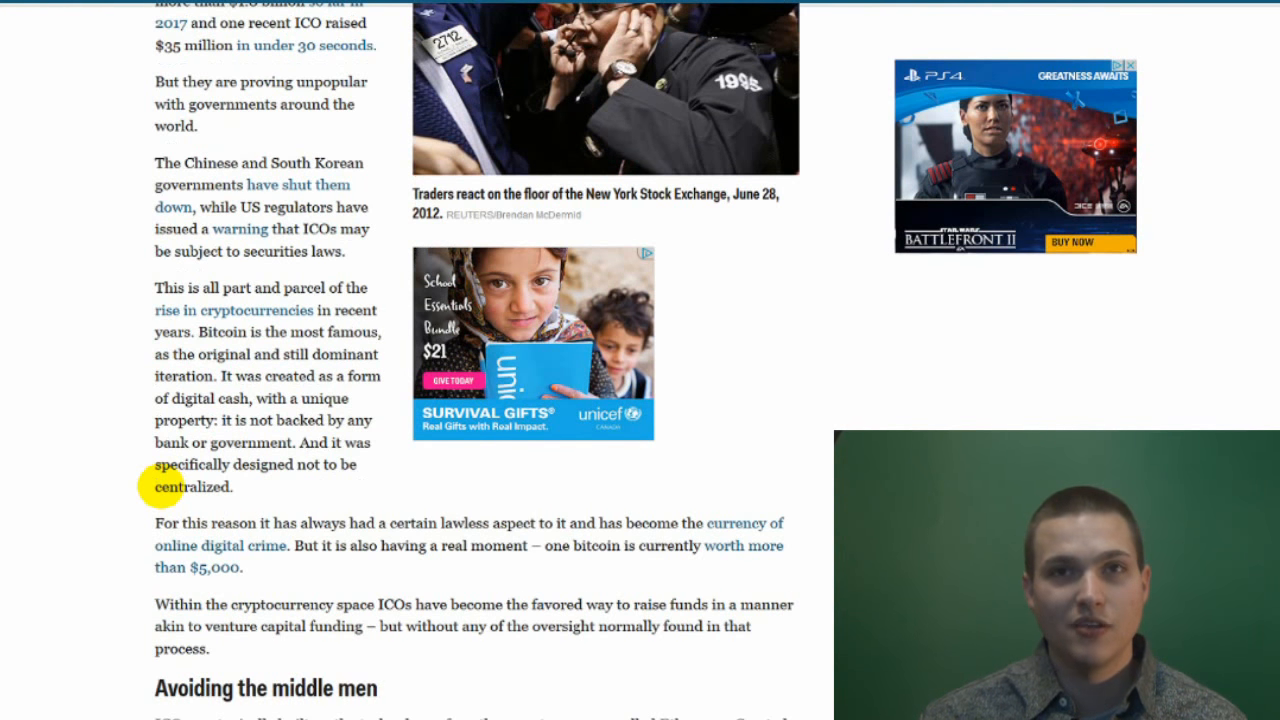
scroll(down, 3)
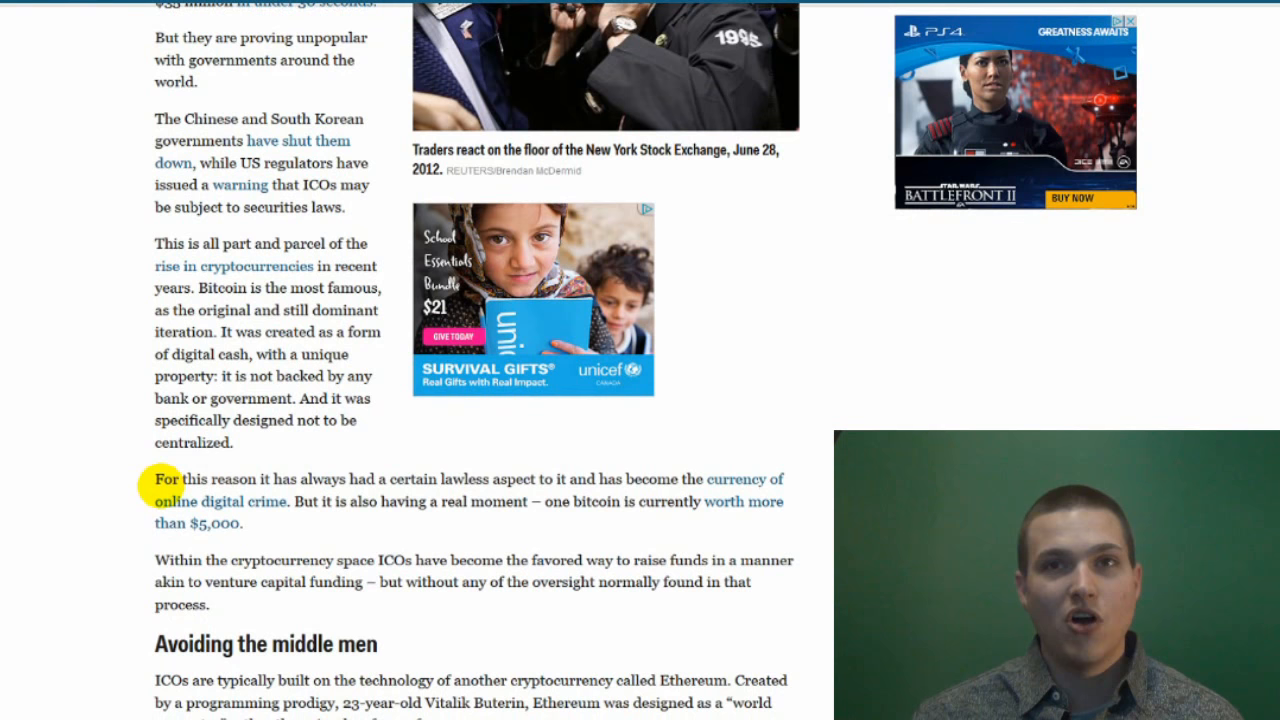
scroll(down, 3)
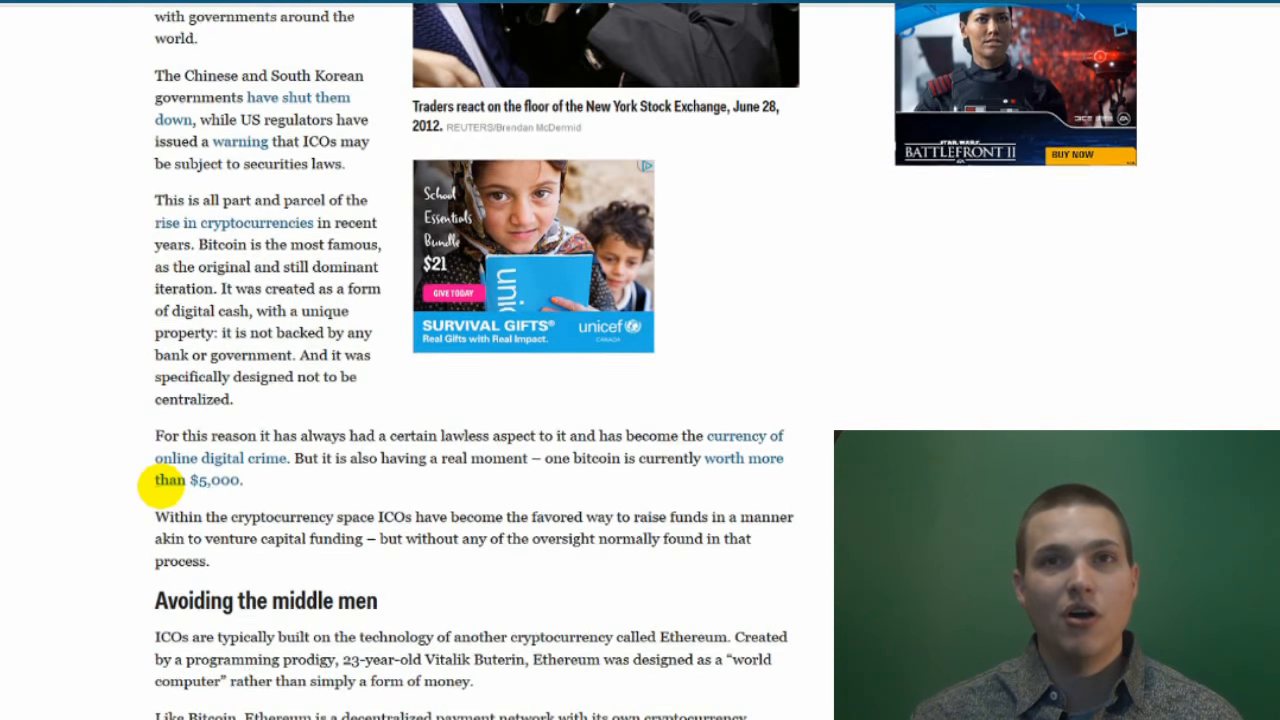
scroll(down, 3)
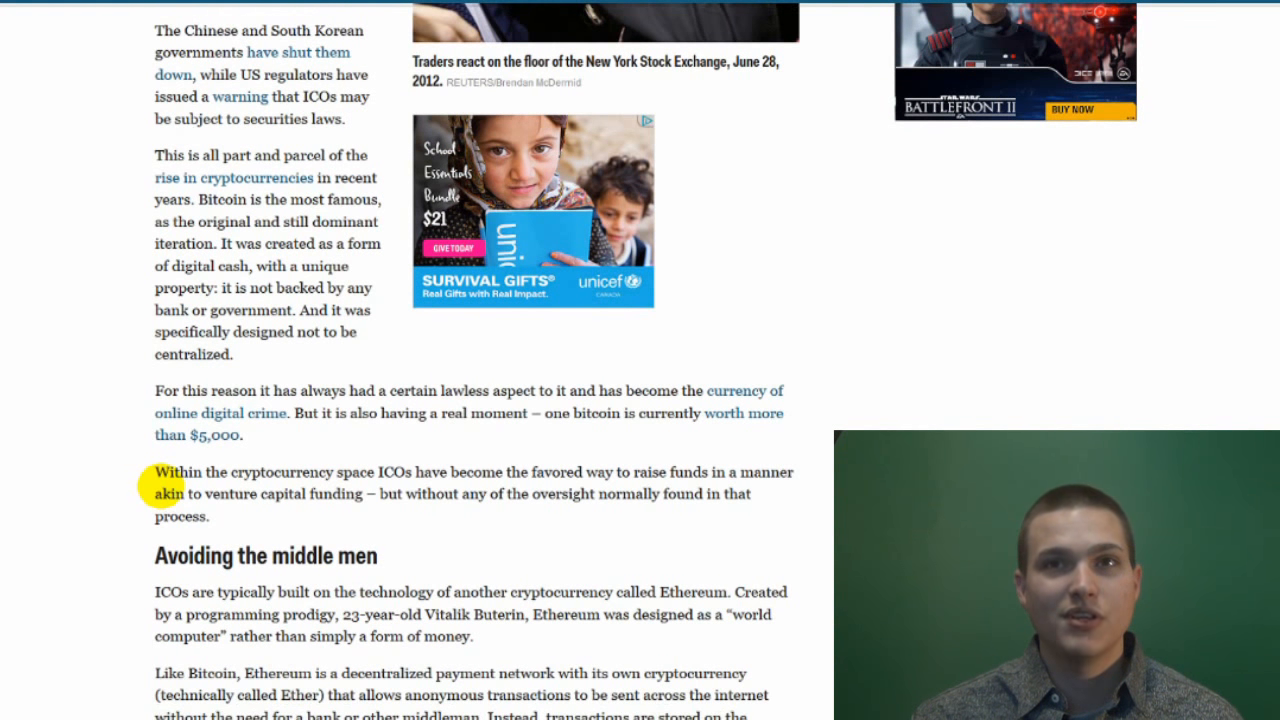
scroll(down, 3)
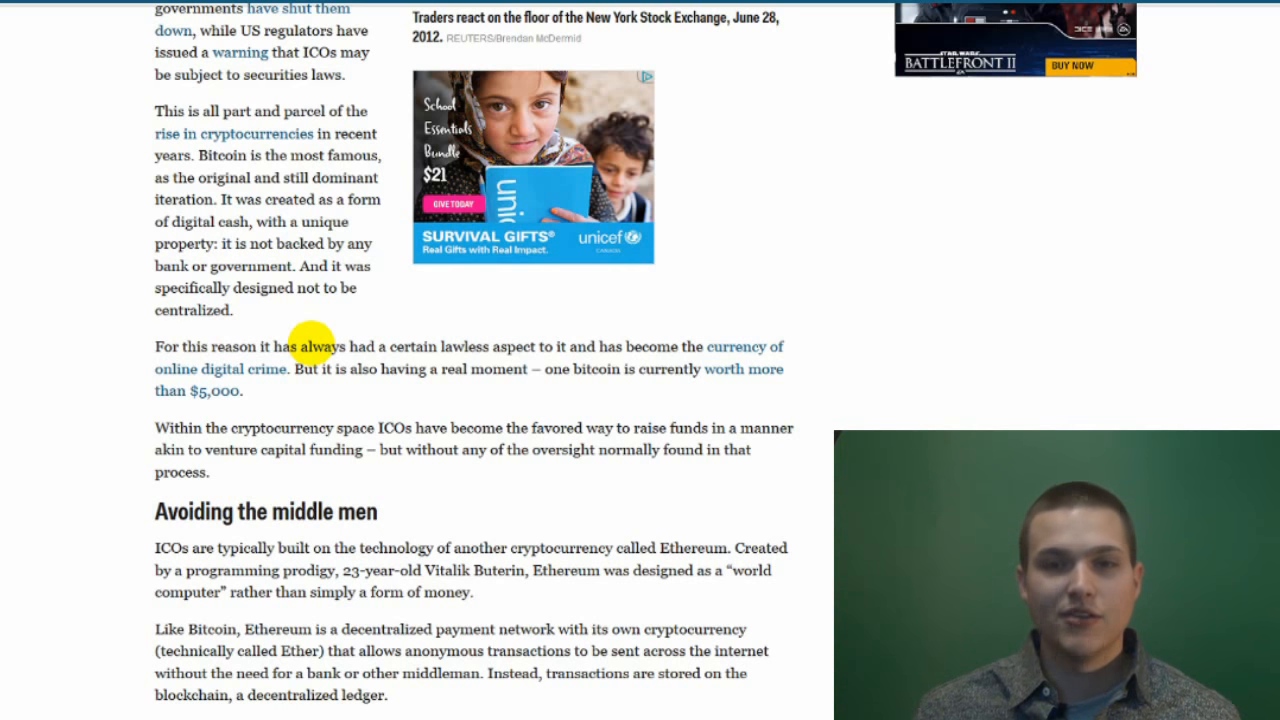
mouse_move(125, 583)
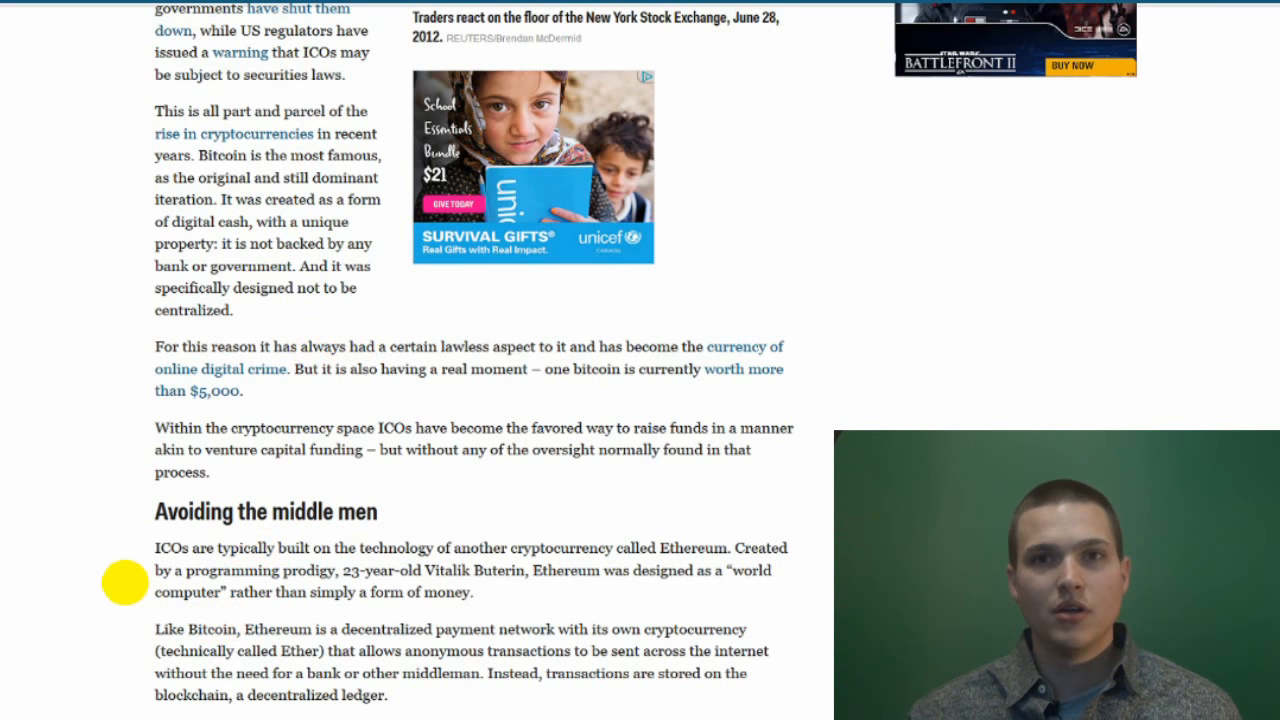
mouse_move(130, 530)
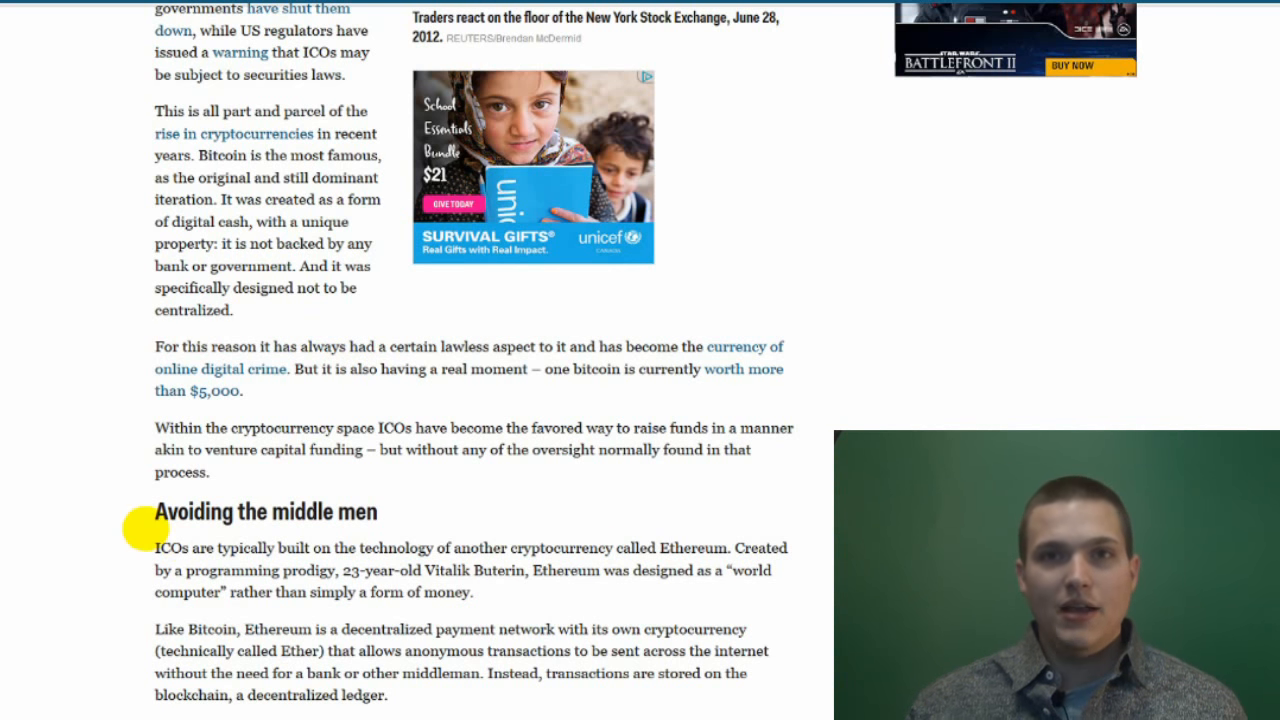
mouse_move(383, 548)
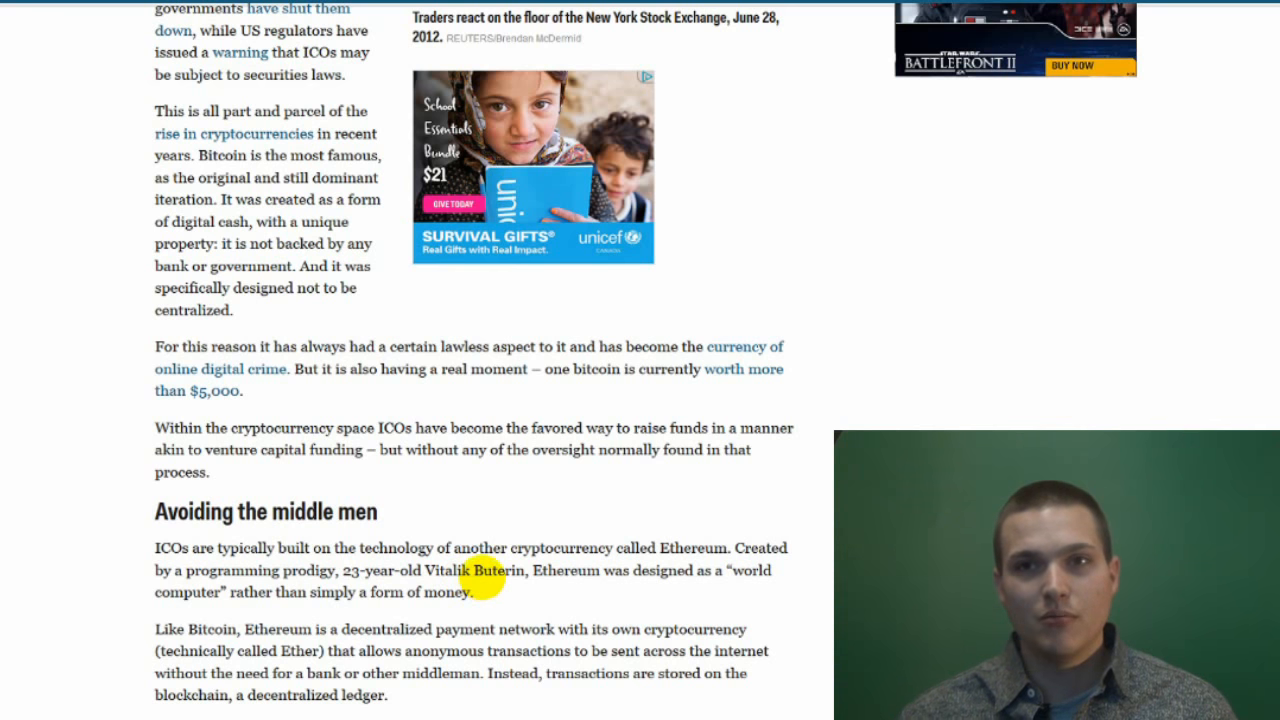
mouse_move(695, 578)
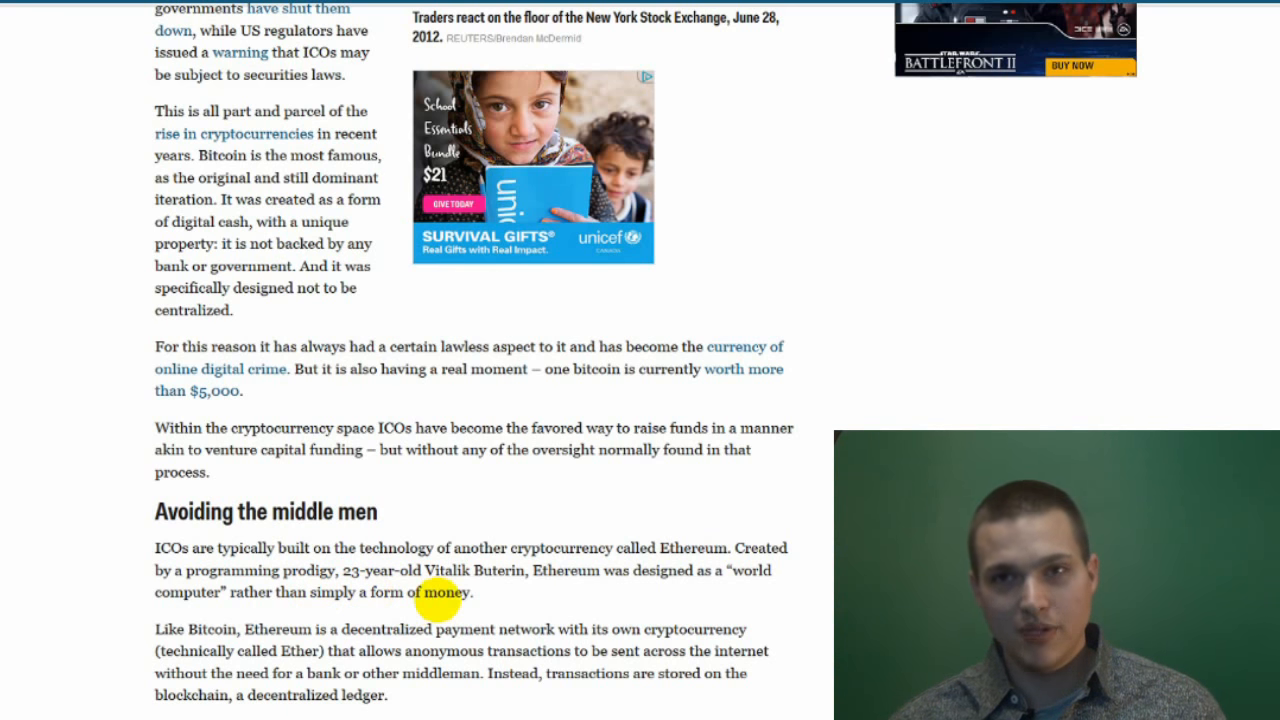
mouse_move(545, 603)
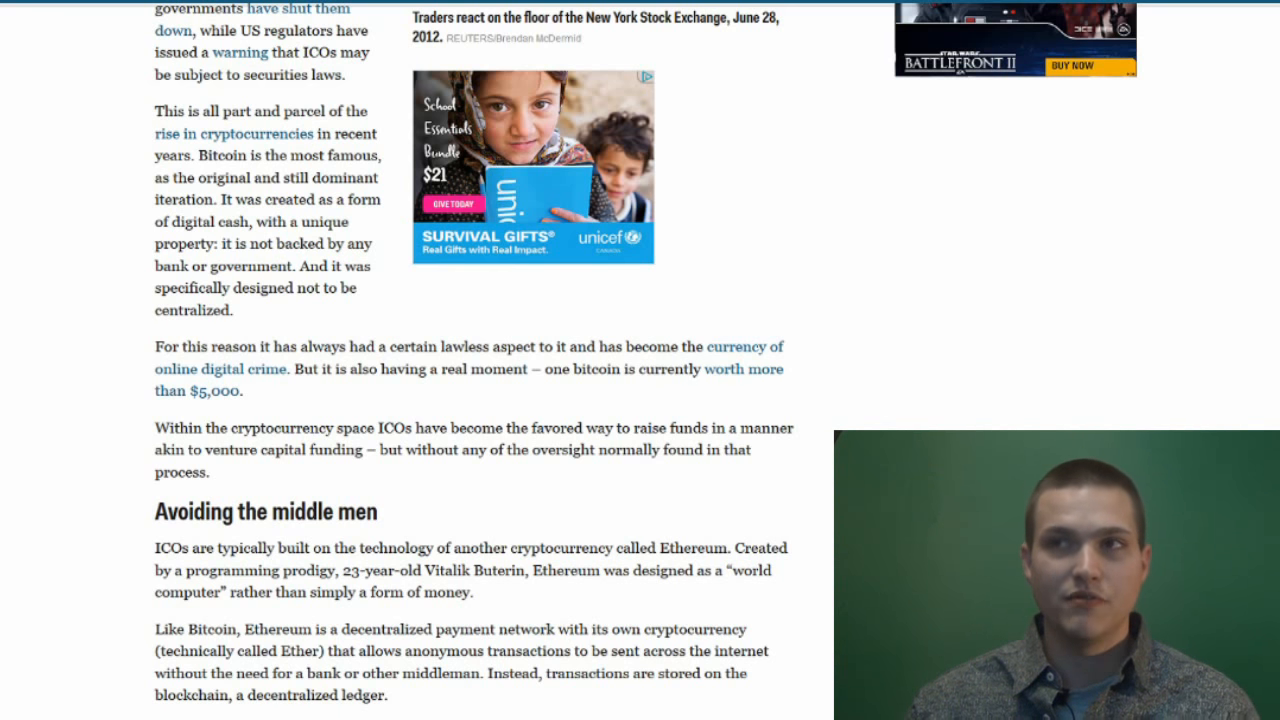
Scroll down to the Ethereum smart contracts paragraphs and the Inside Bitcoins photo.
scroll(down, 3)
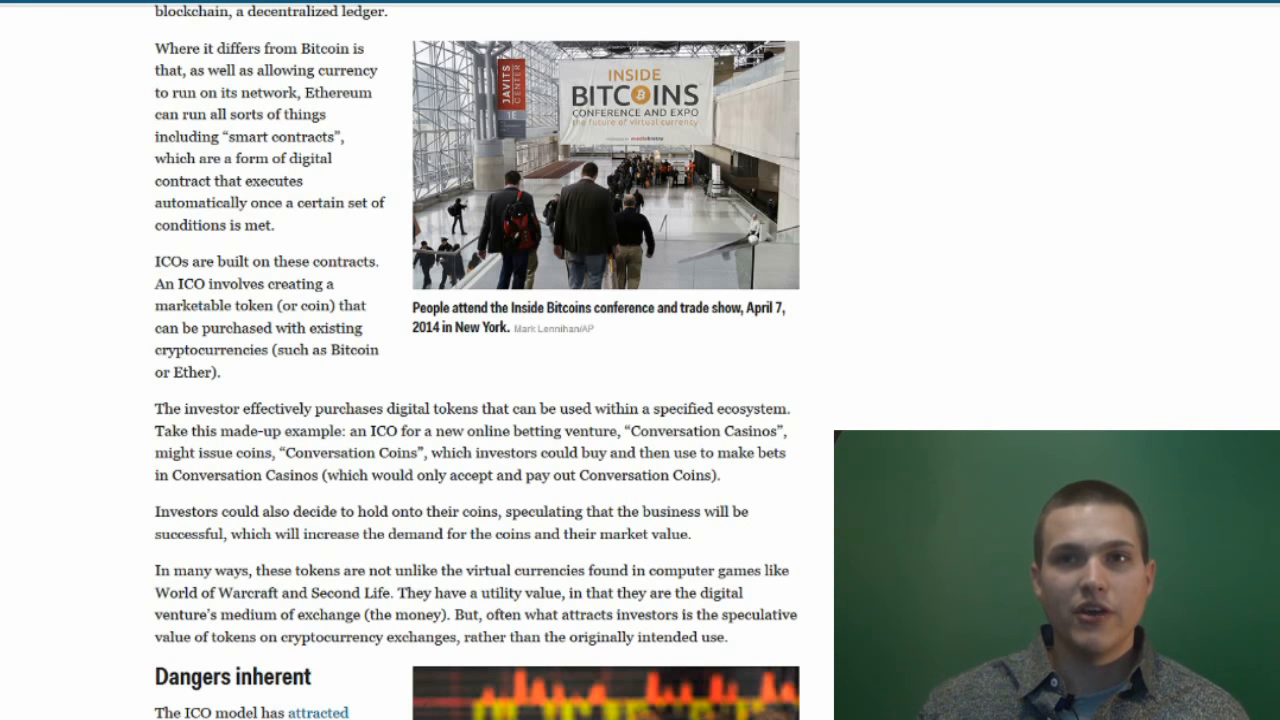
Scroll to show the full 'Dangers inherent' section on scammers, volatility and China's ban.
scroll(down, 3)
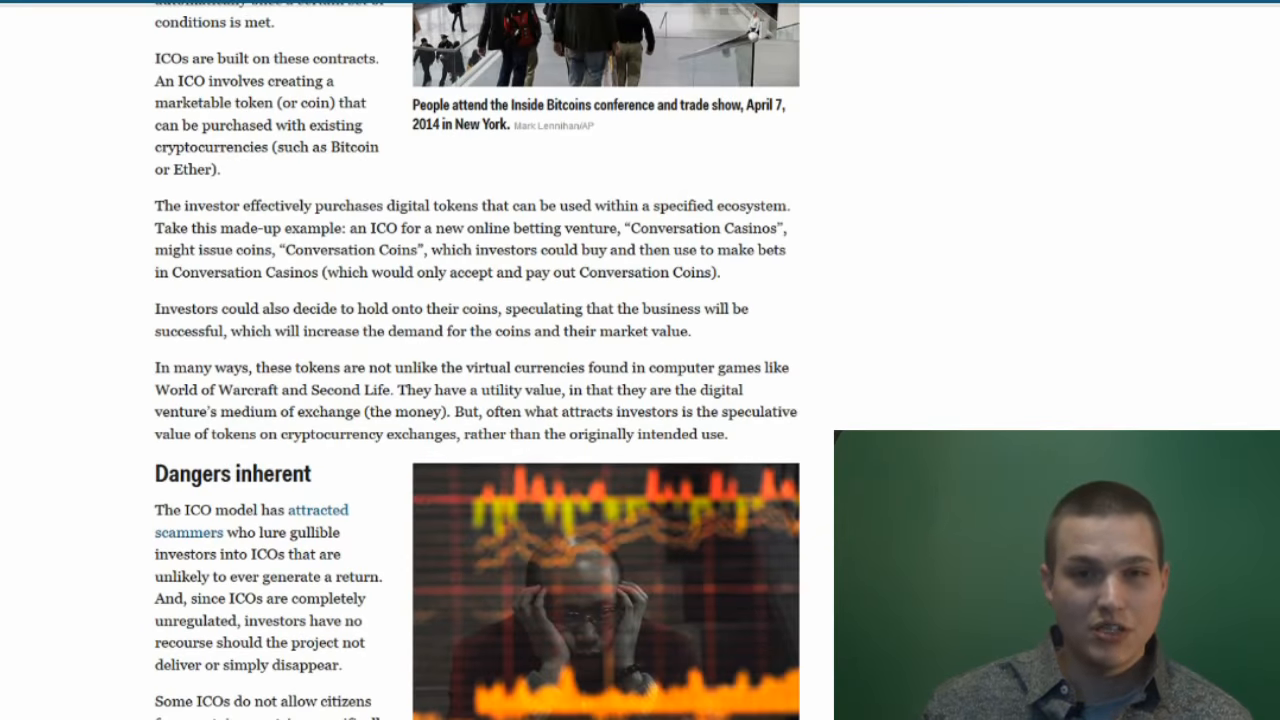
scroll(down, 3)
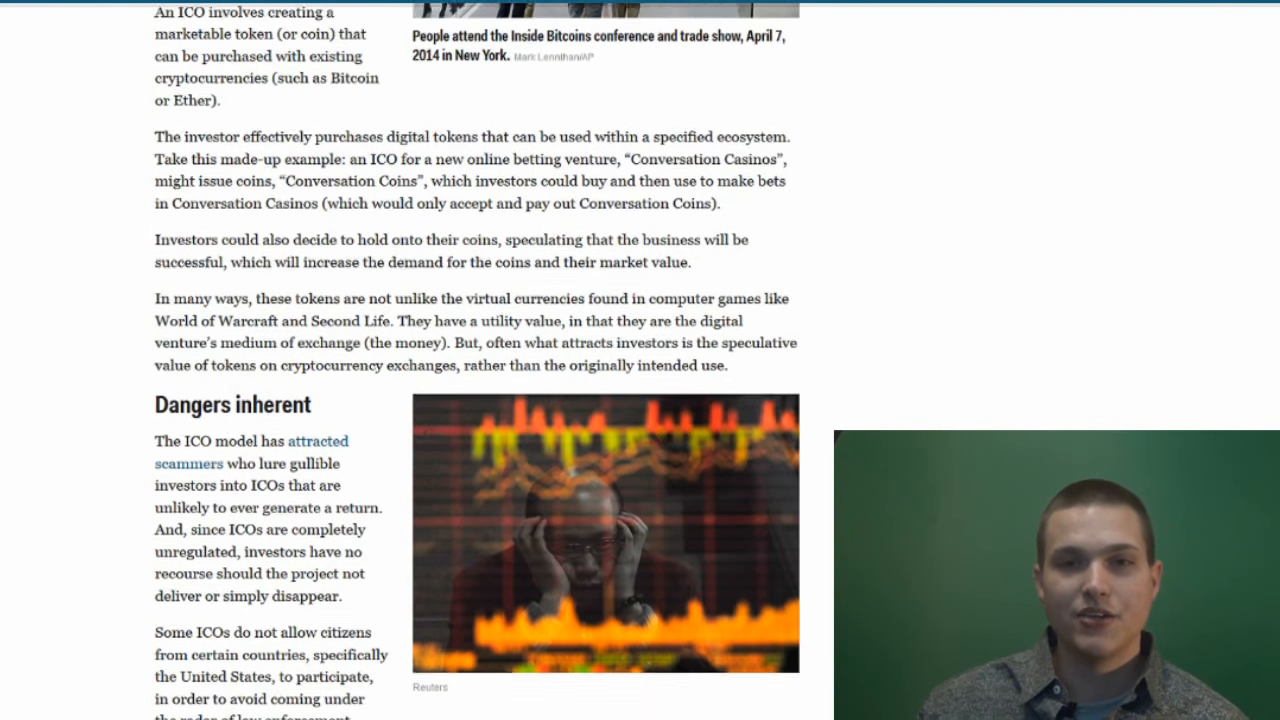
scroll(down, 3)
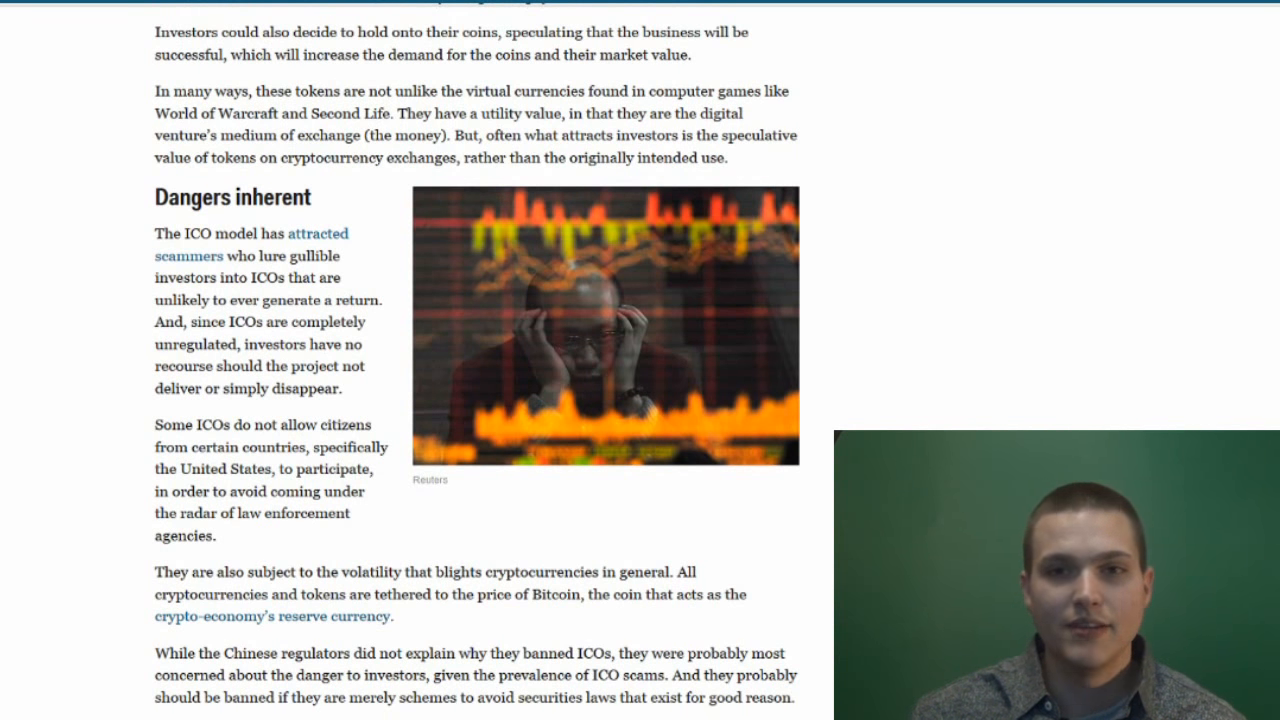
Scroll to the concluding 'interesting innovation' paragraph and the More from The Conversation links.
scroll(down, 3)
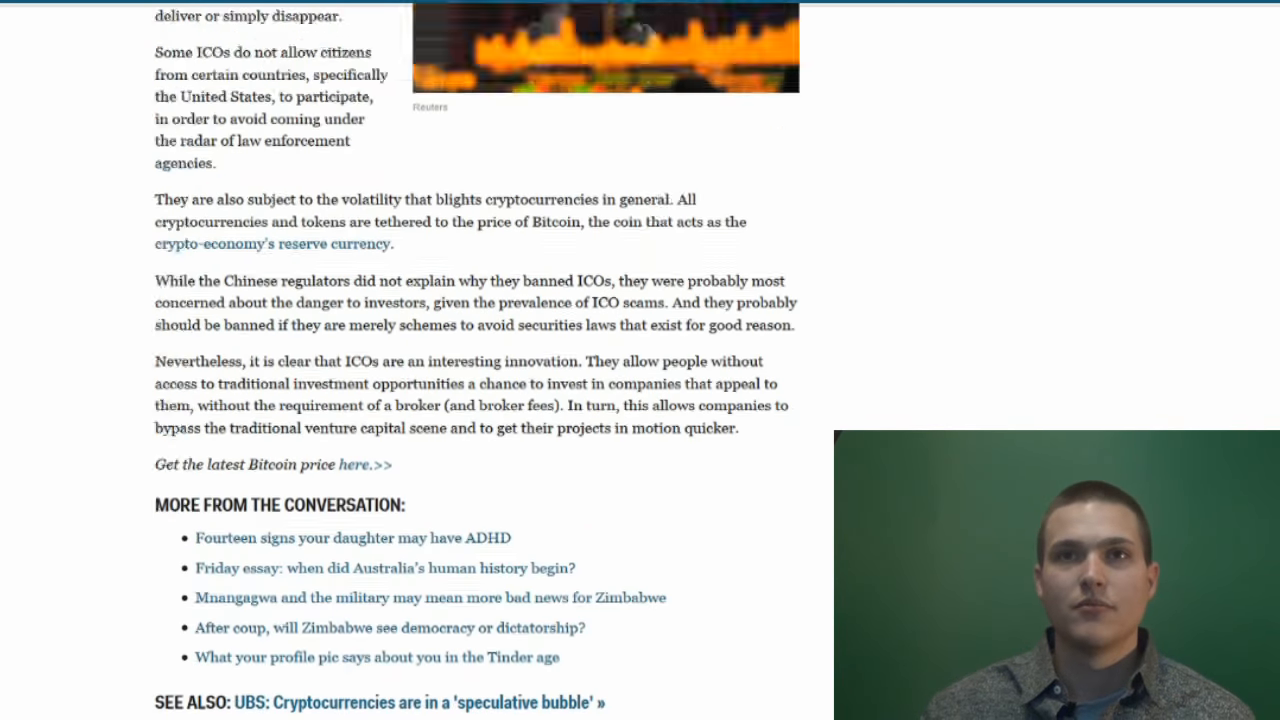
scroll(down, 3)
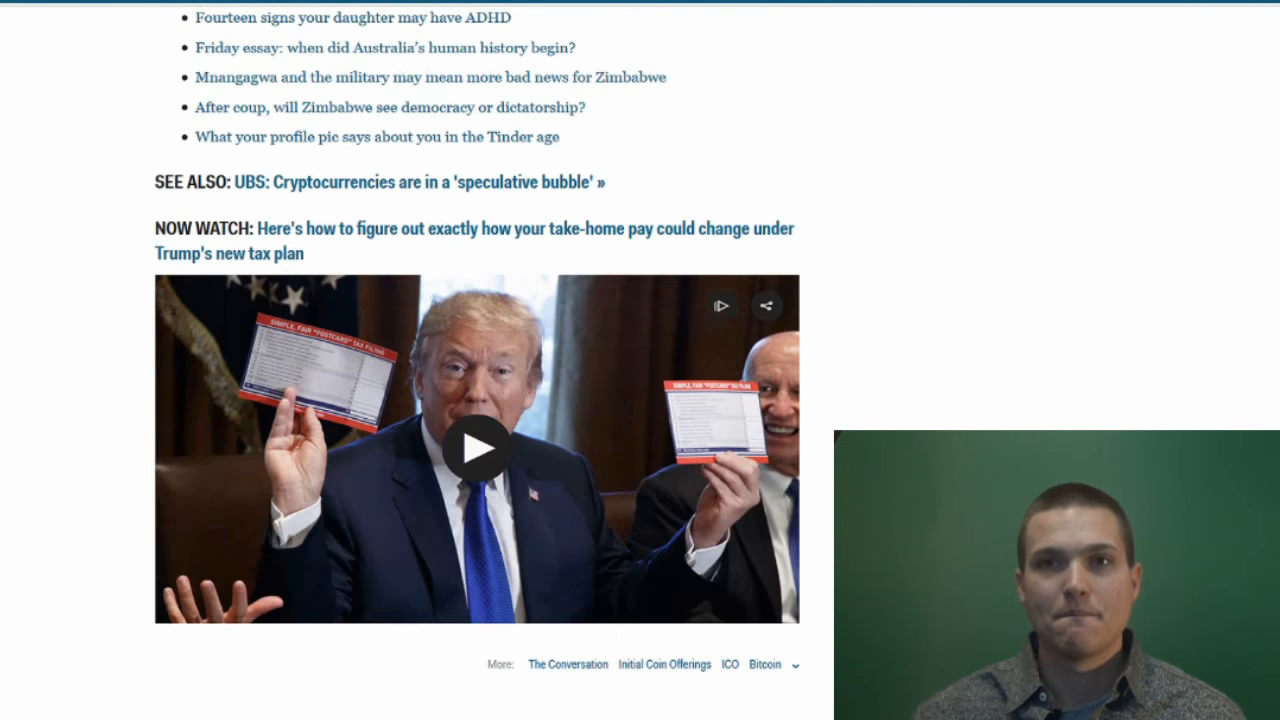
scroll(up, 3)
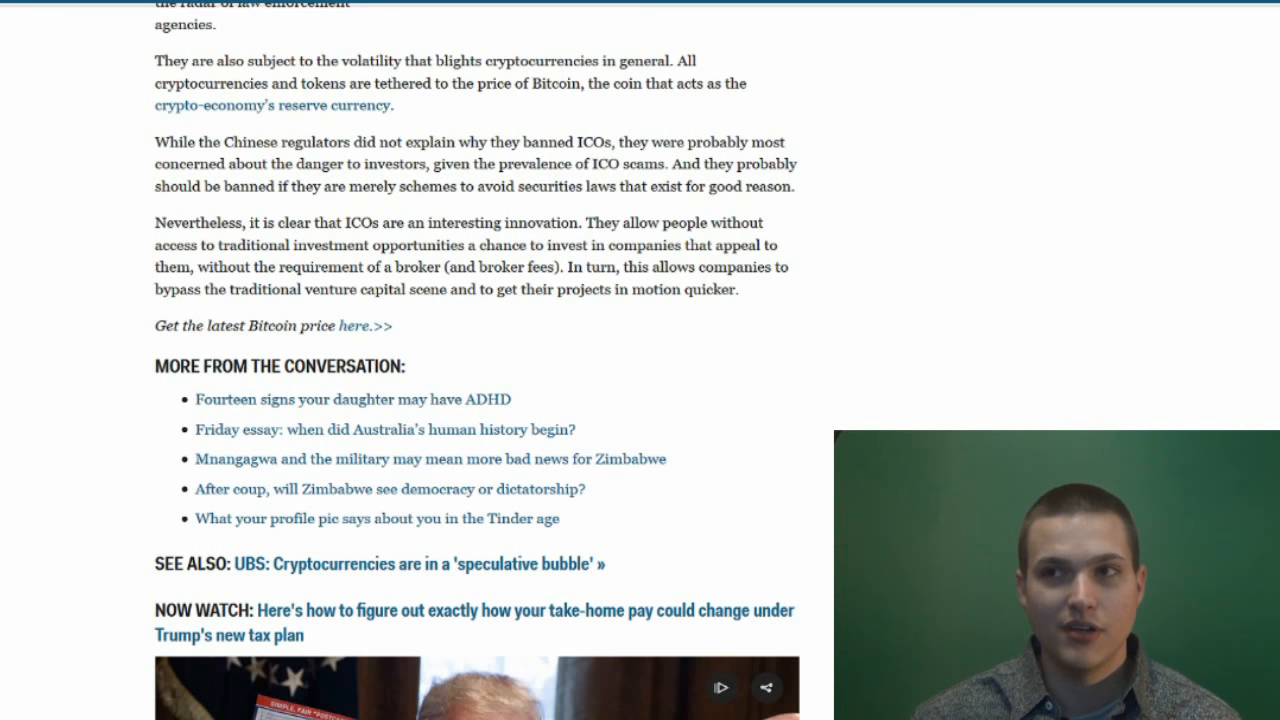
Scroll the article back up, then bring up the Wikipedia 'Initial coin offering' page.
scroll(down, 3)
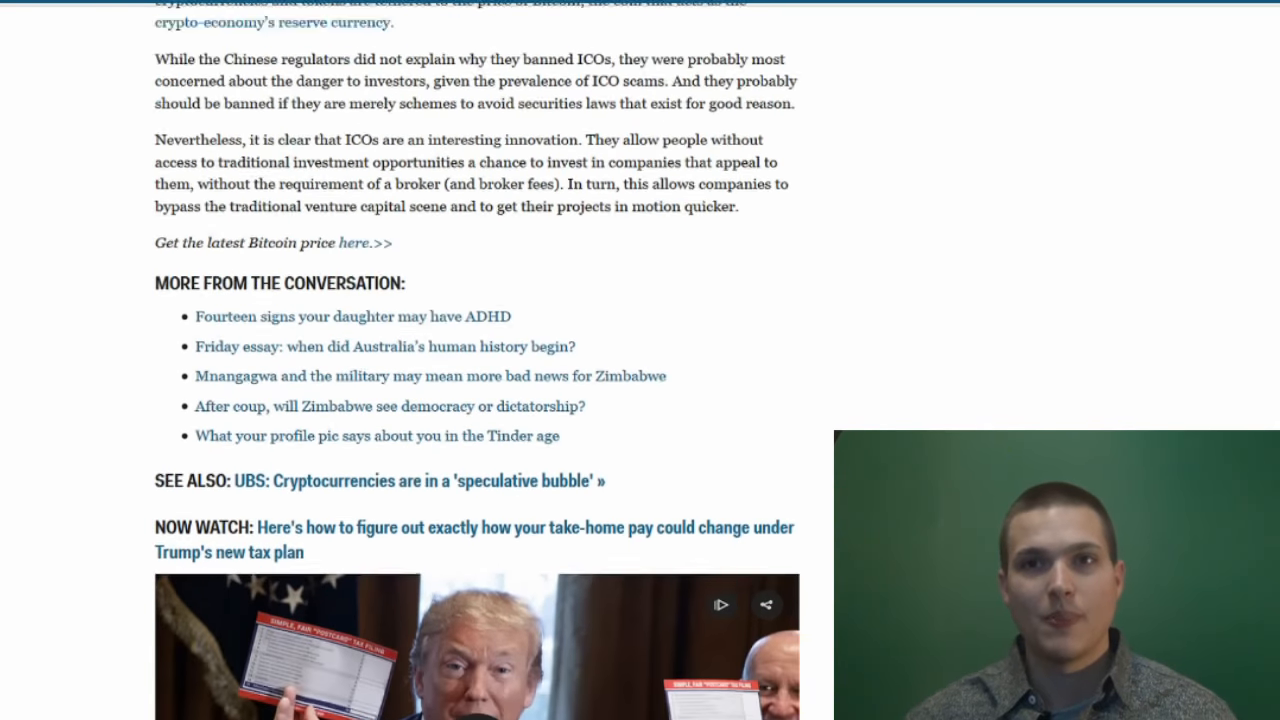
scroll(up, 3)
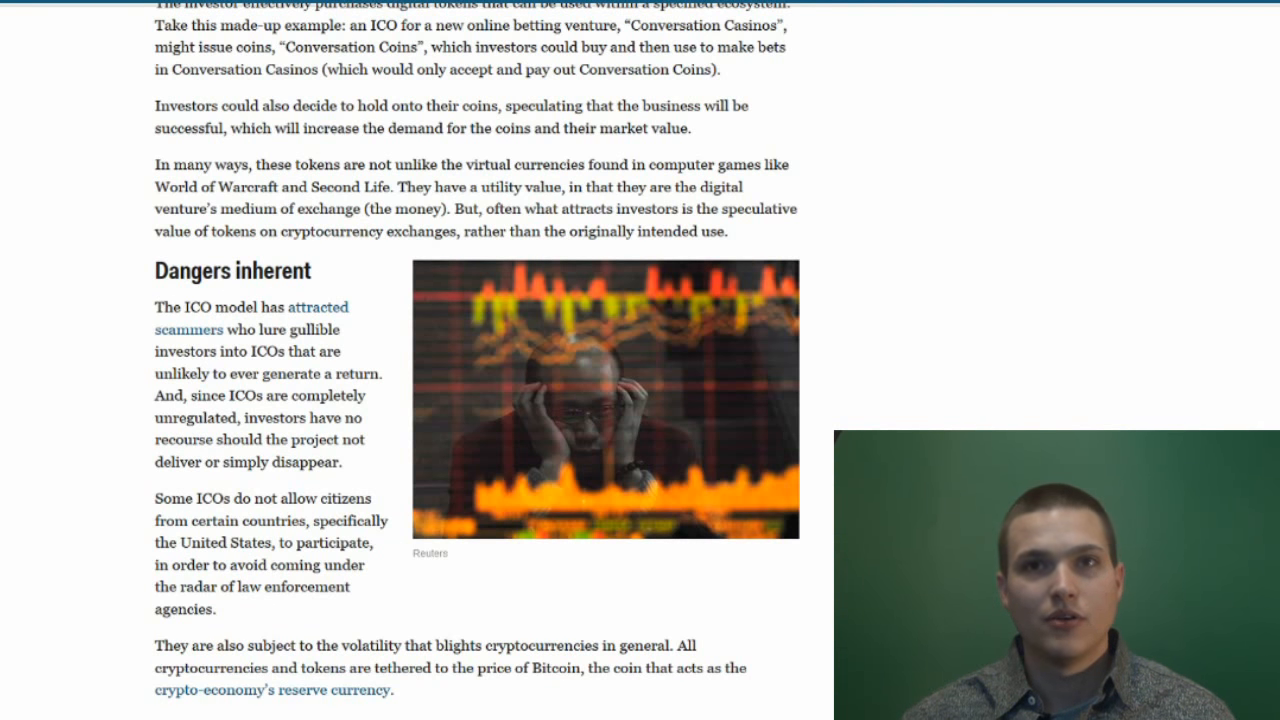
double_click(200, 318)
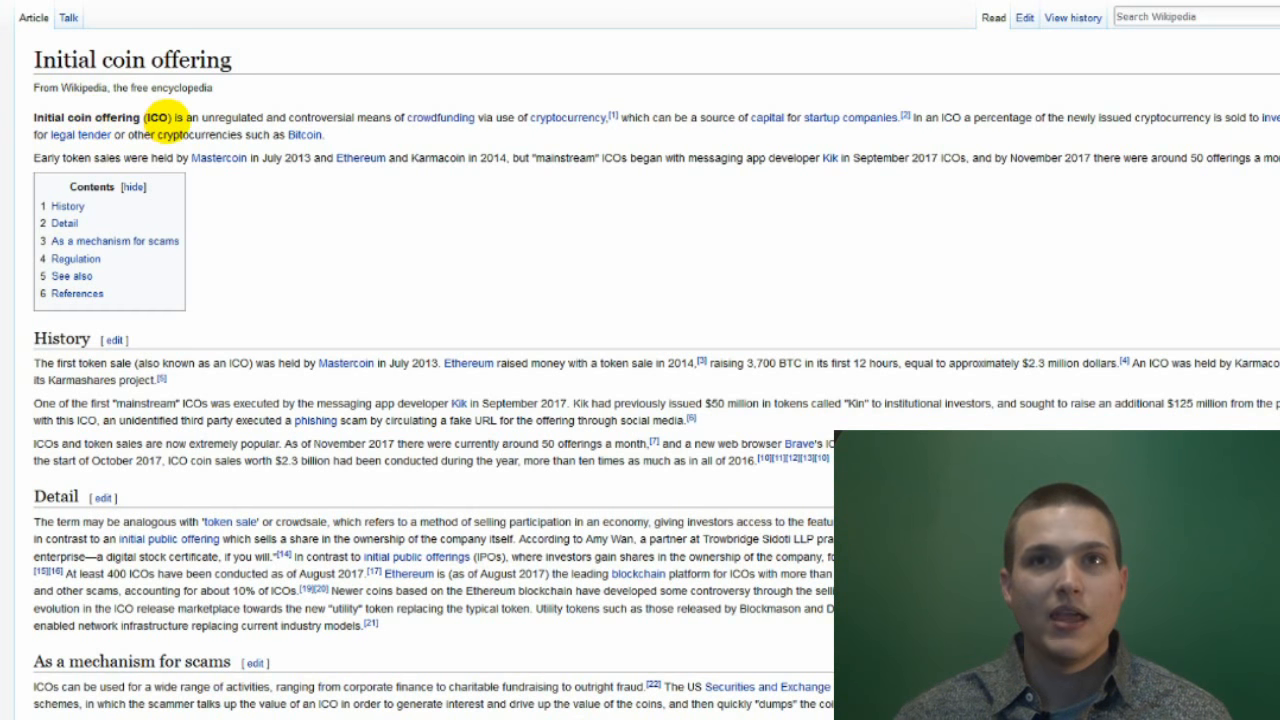
mouse_move(373, 117)
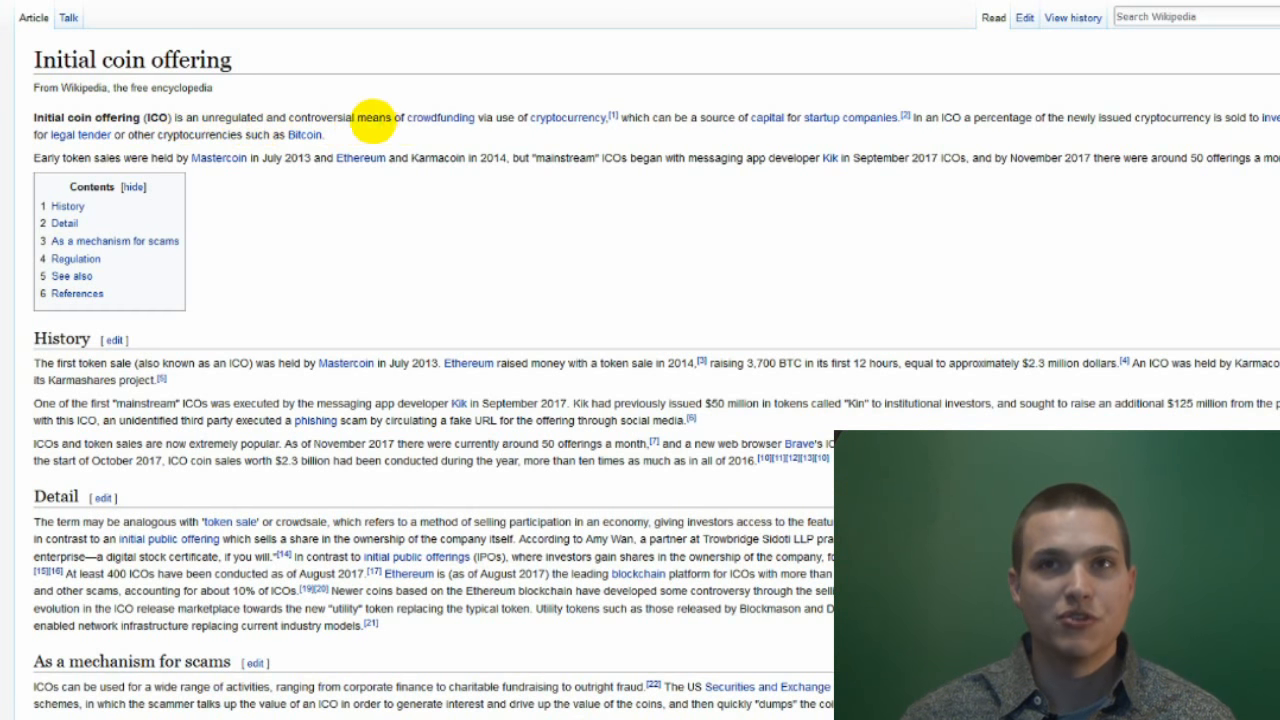
mouse_move(567, 117)
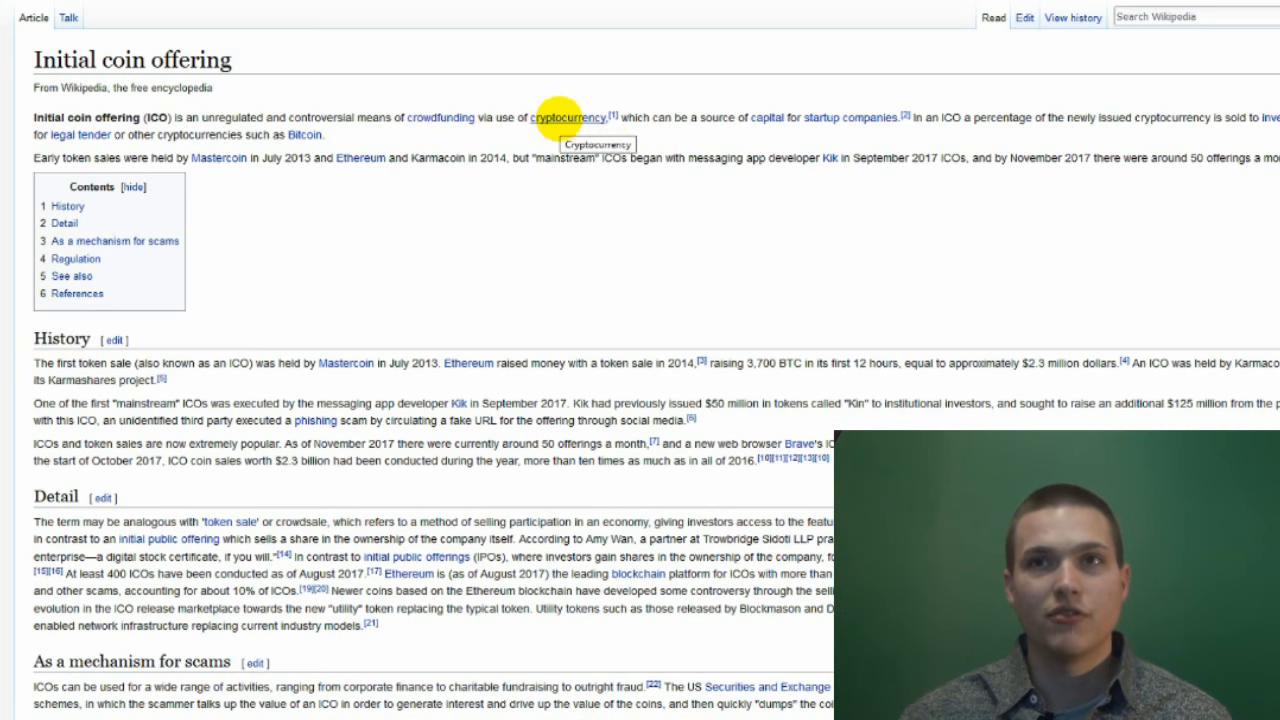
mouse_move(725, 117)
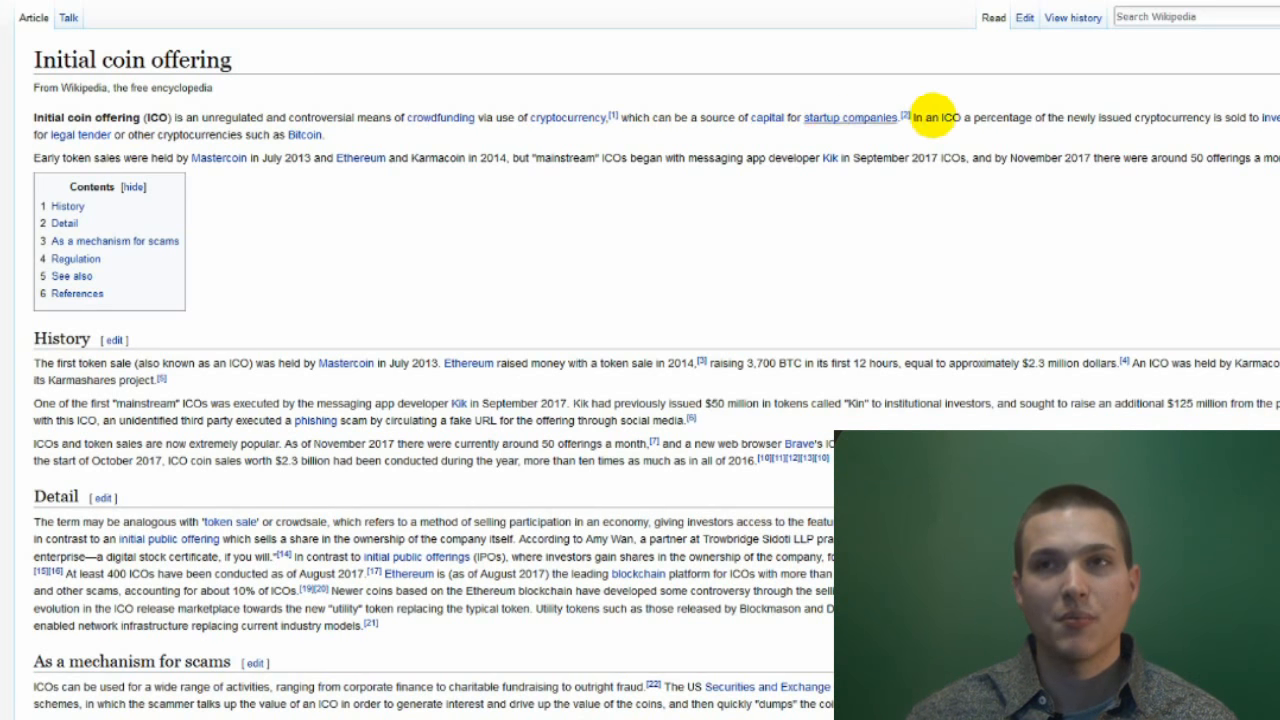
mouse_move(1040, 117)
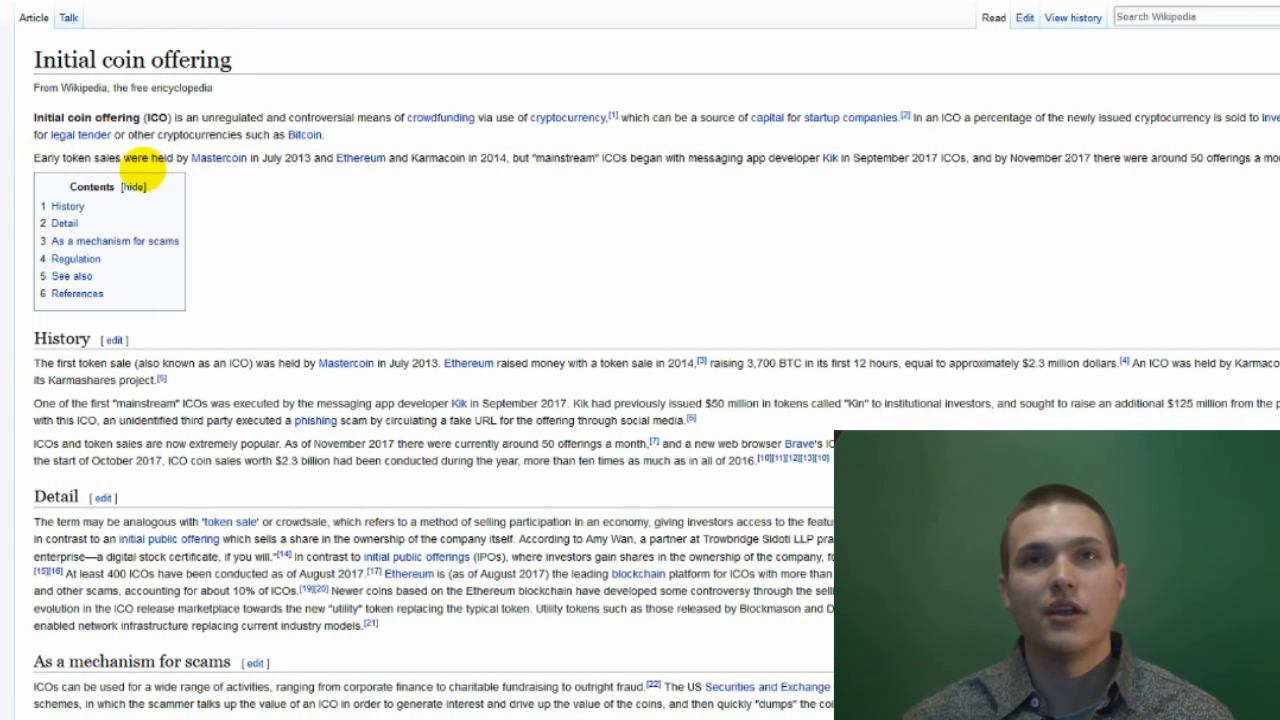
mouse_move(280, 158)
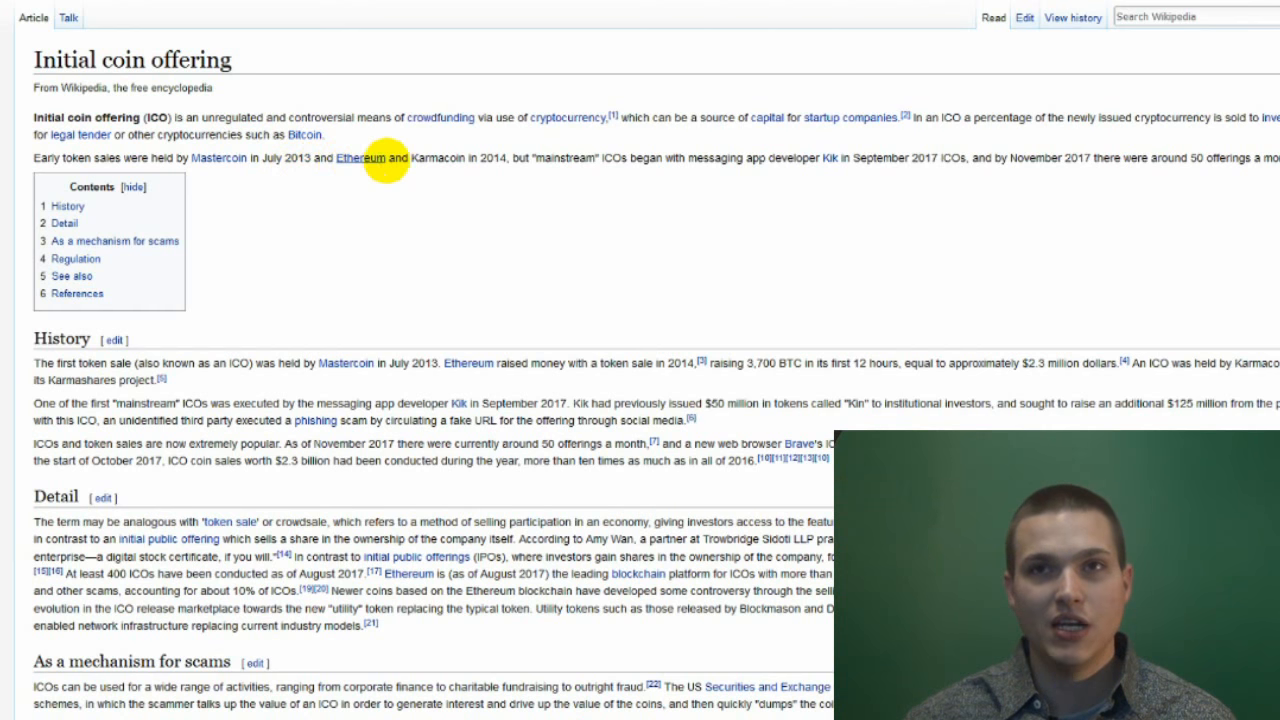
mouse_move(540, 158)
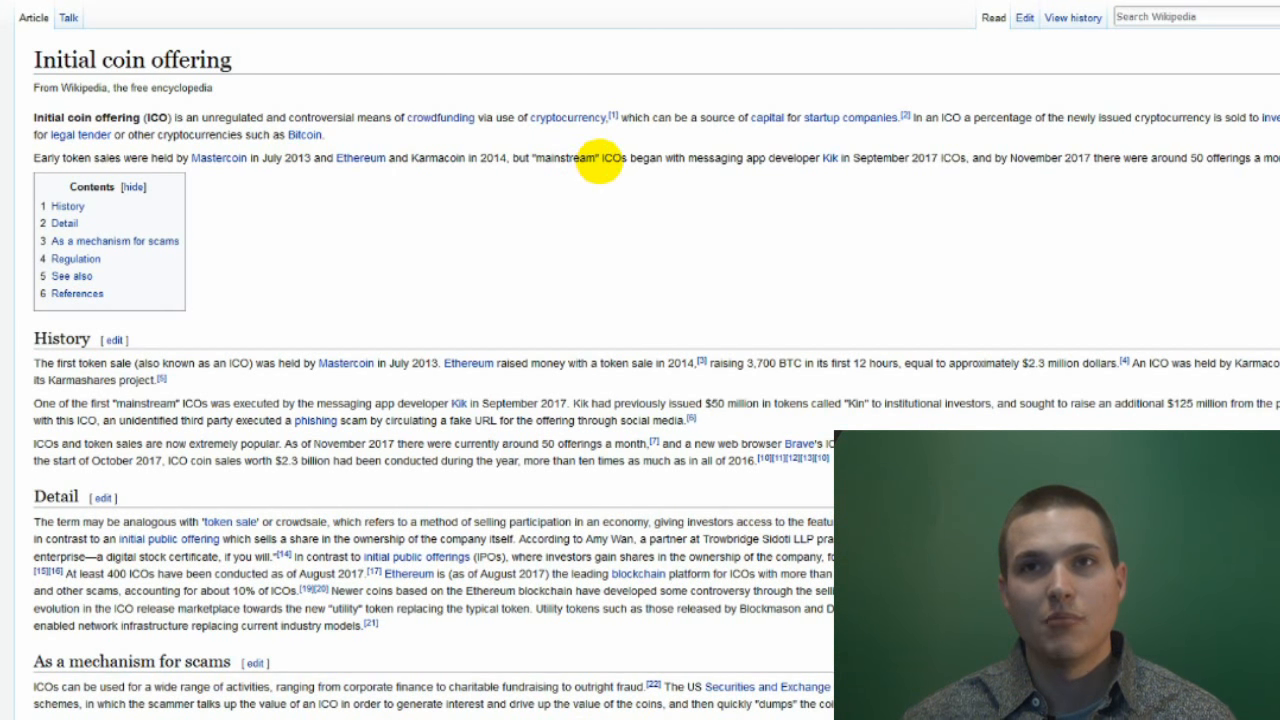
mouse_move(715, 158)
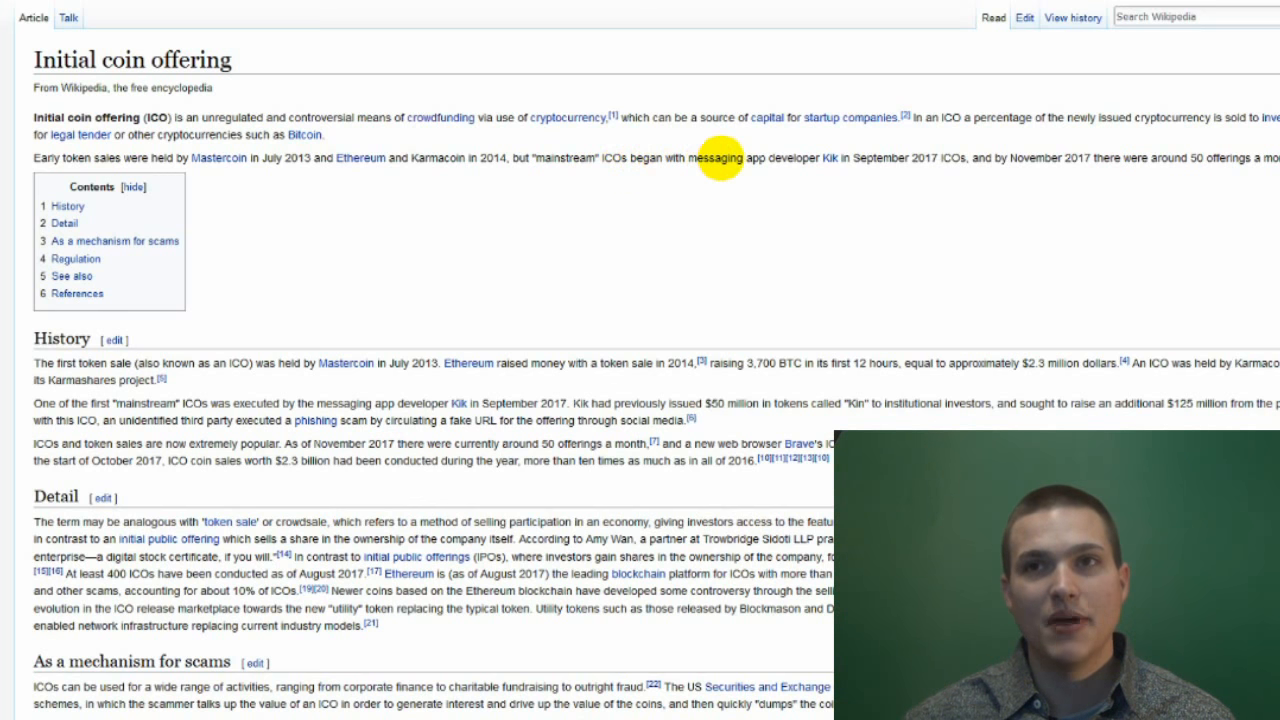
mouse_move(885, 165)
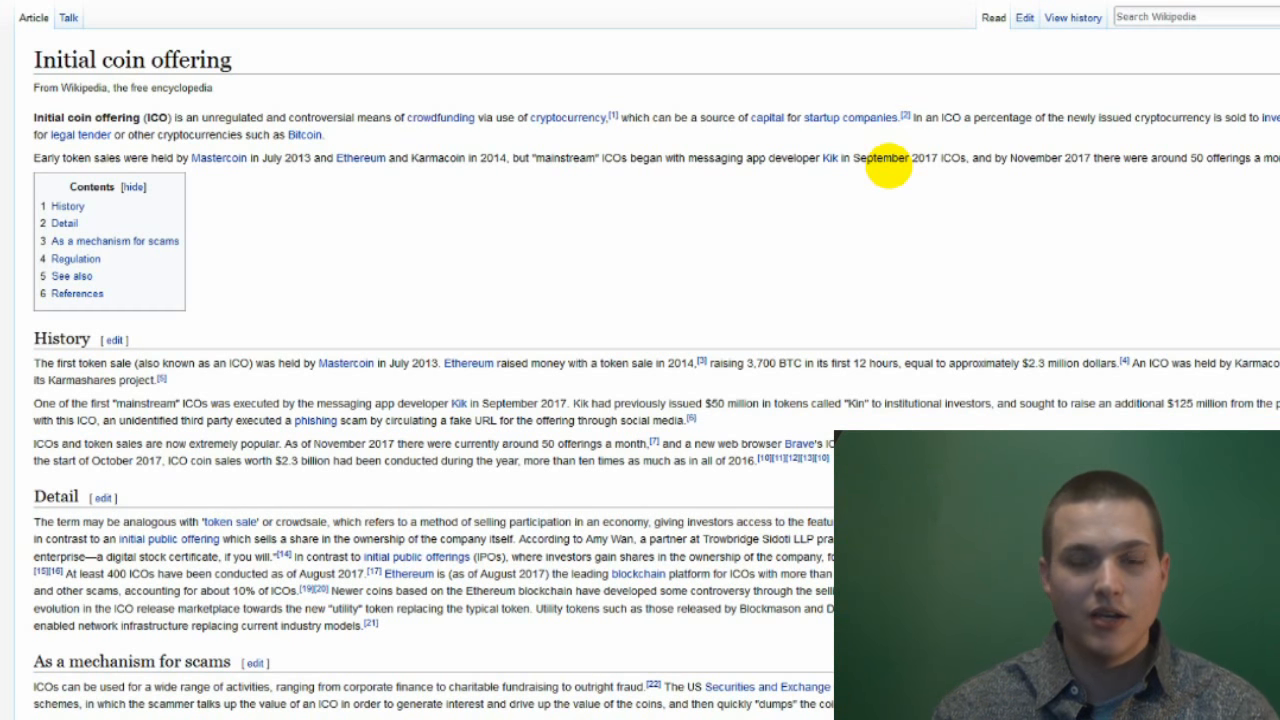
mouse_move(945, 170)
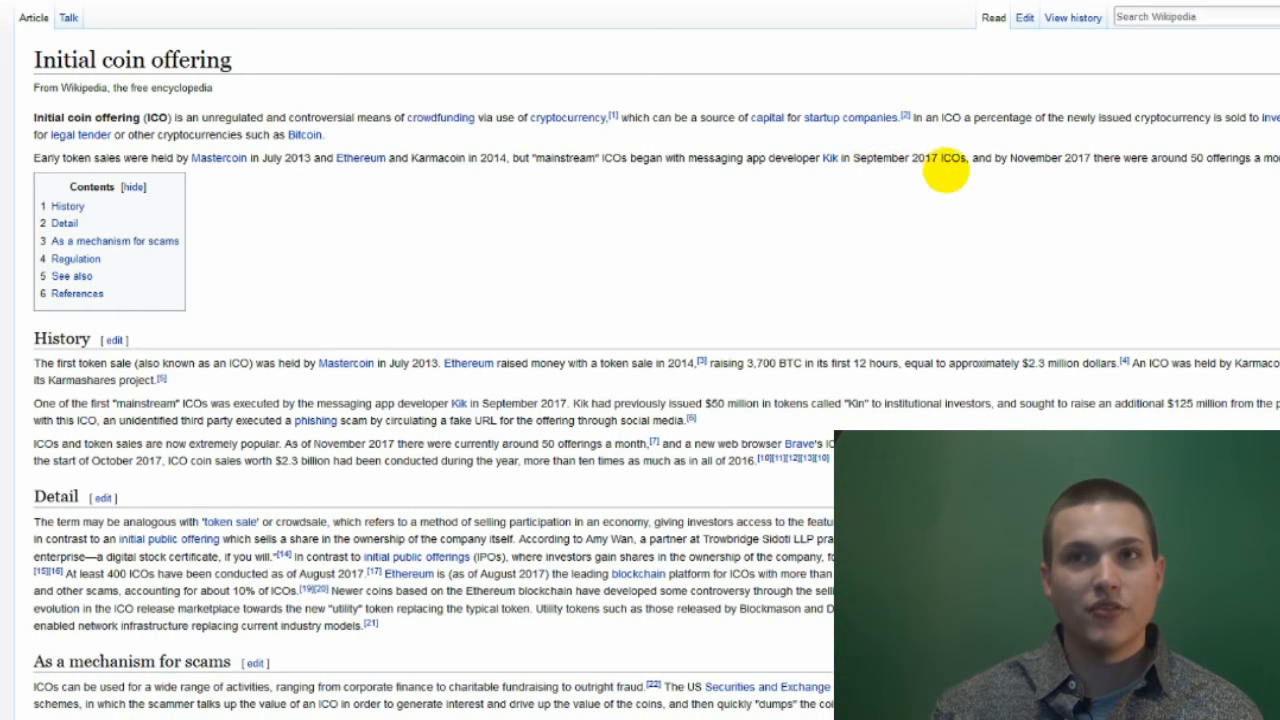
scroll(down, 3)
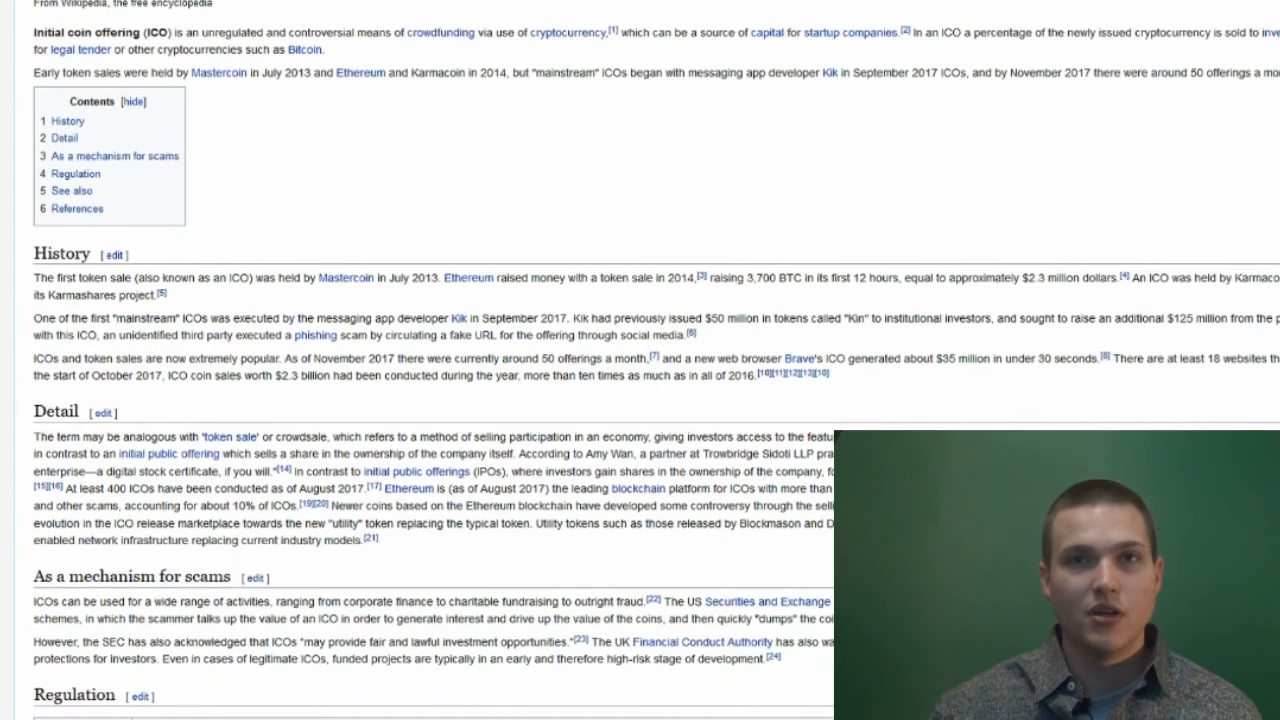
scroll(down, 3)
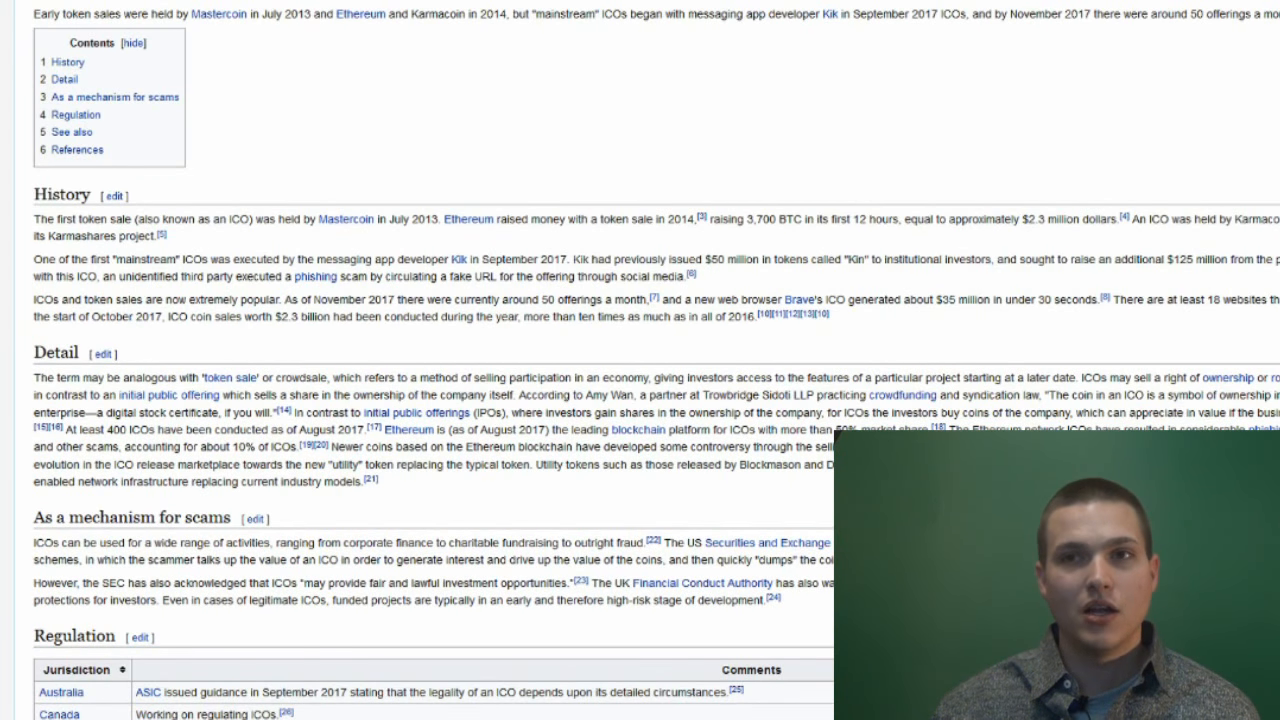